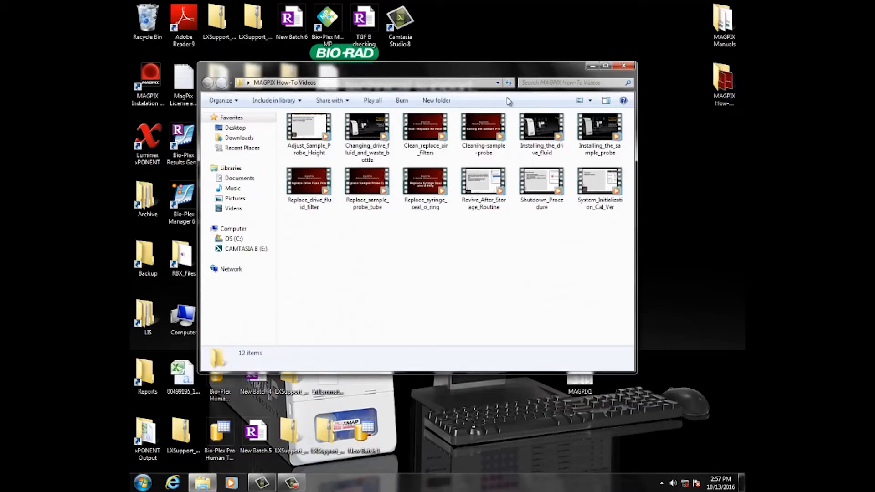
- Play the Cleaning-sample-probe how-to video from the MAGPIX How-To Videos folder
left_click(483, 134)
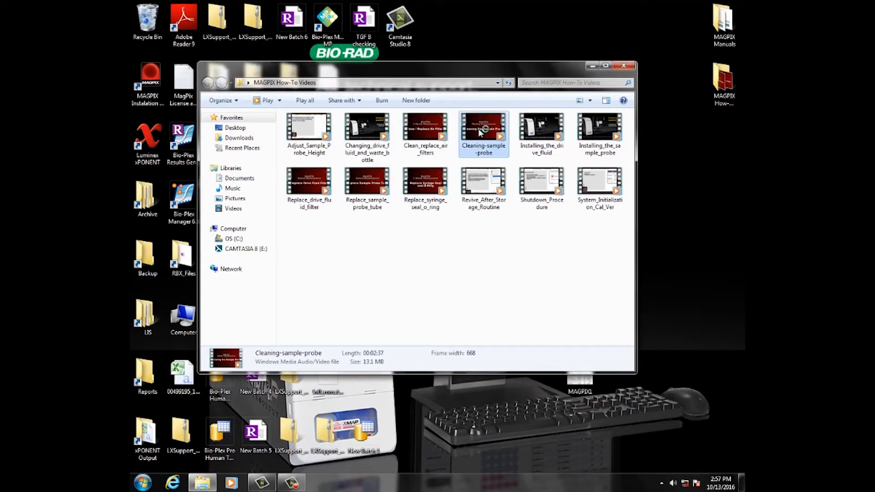
double_click(483, 128)
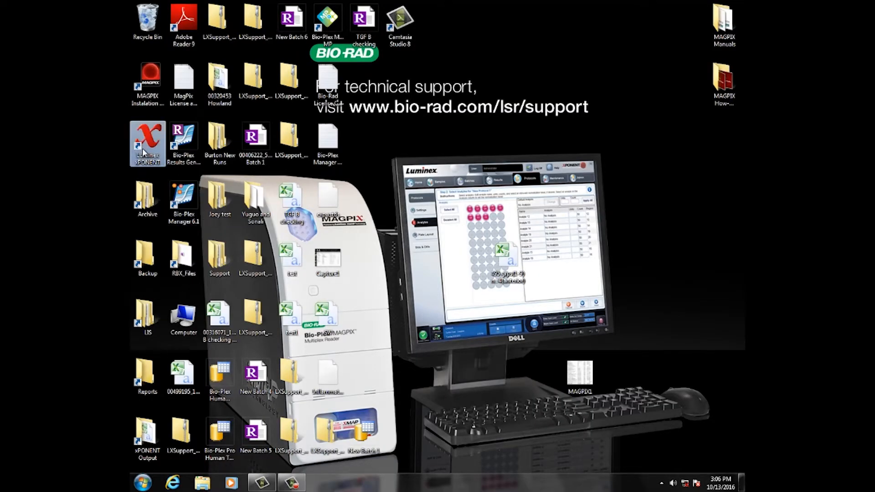
- Launch xPONENT and view Admin batch options (700-day calibration expiration, 3 decimals)
double_click(147, 143)
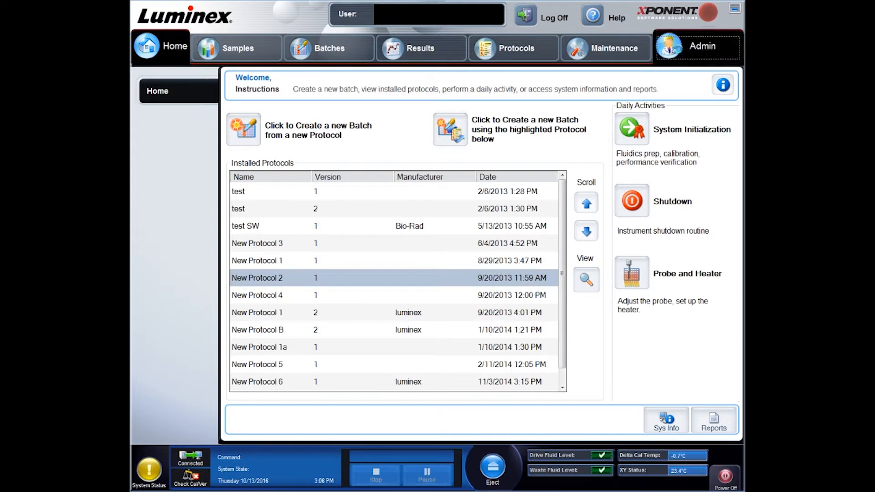
left_click(701, 45)
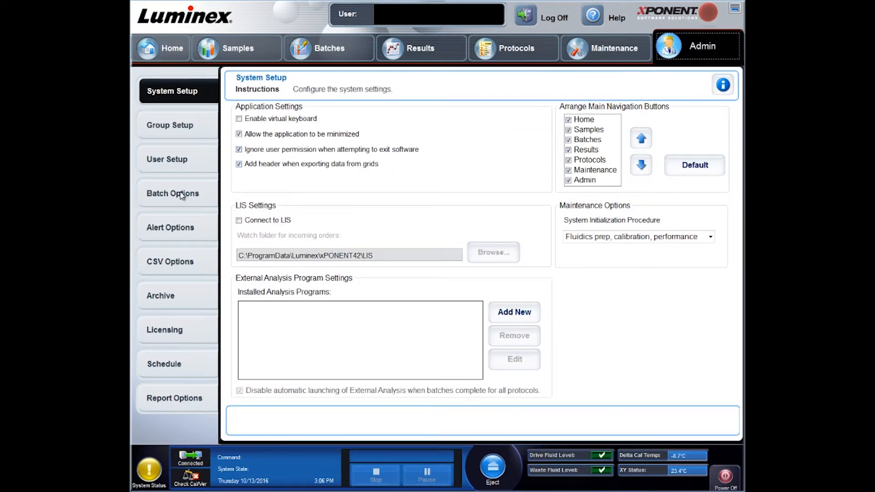
left_click(173, 193)
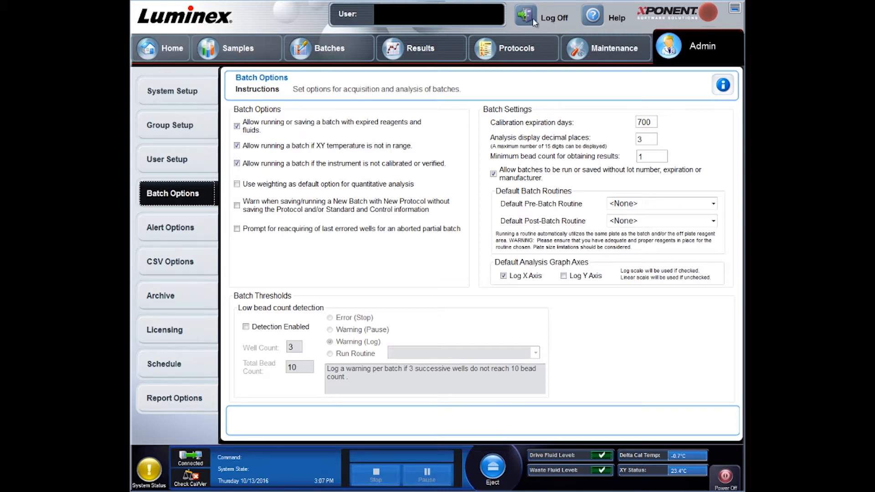
- Log off xPONENT and confirm the logout to return to the desktop
left_click(554, 17)
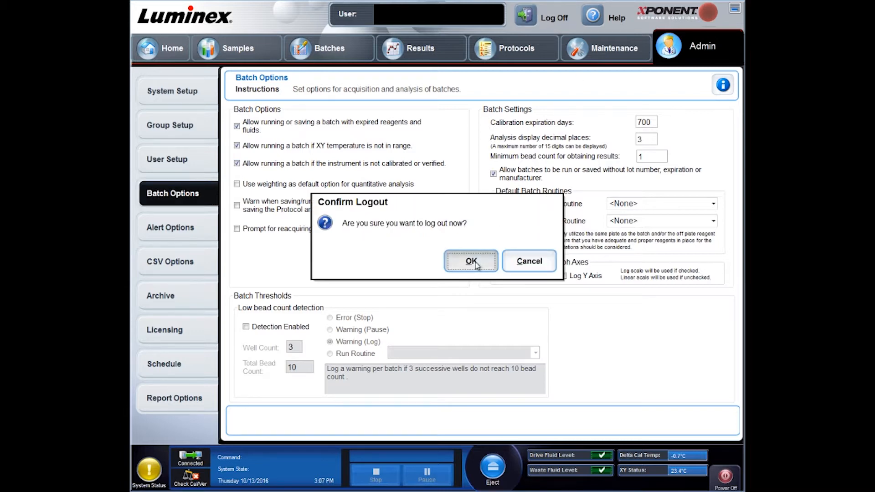
left_click(470, 261)
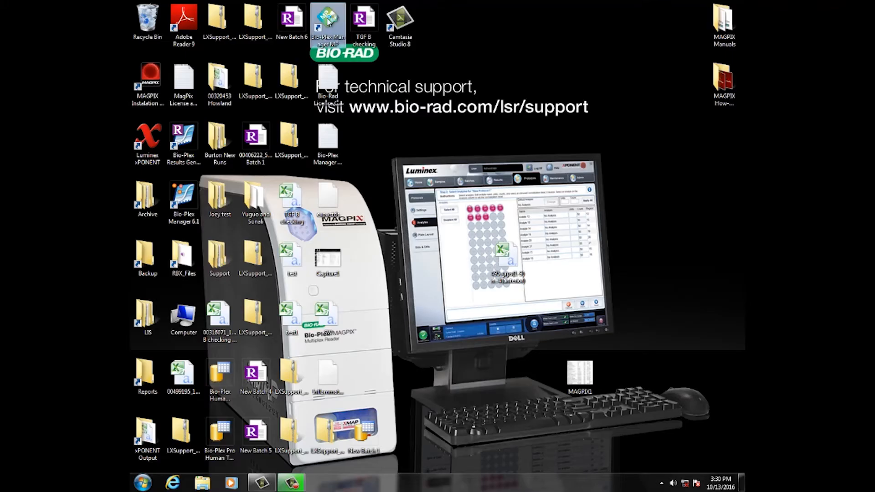
- Launch Bio-Plex Manager MP and start a new protocol with all MAGPIX Quick Start regions
double_click(328, 22)
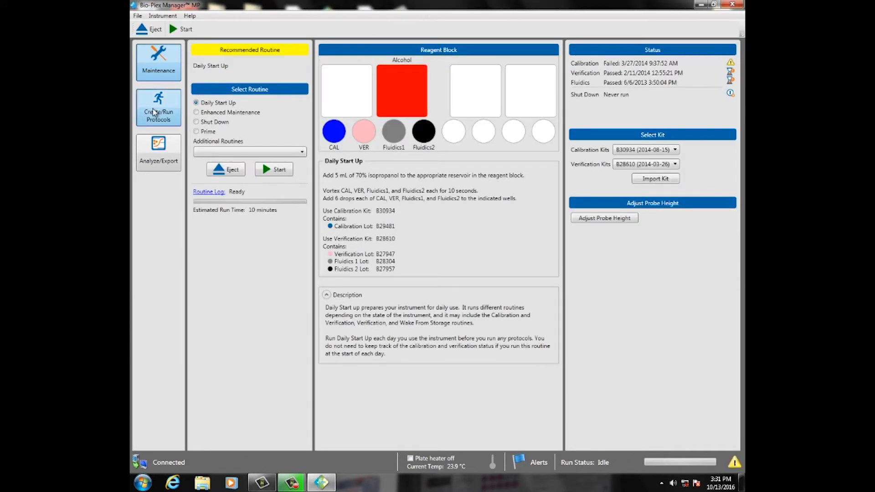
left_click(158, 107)
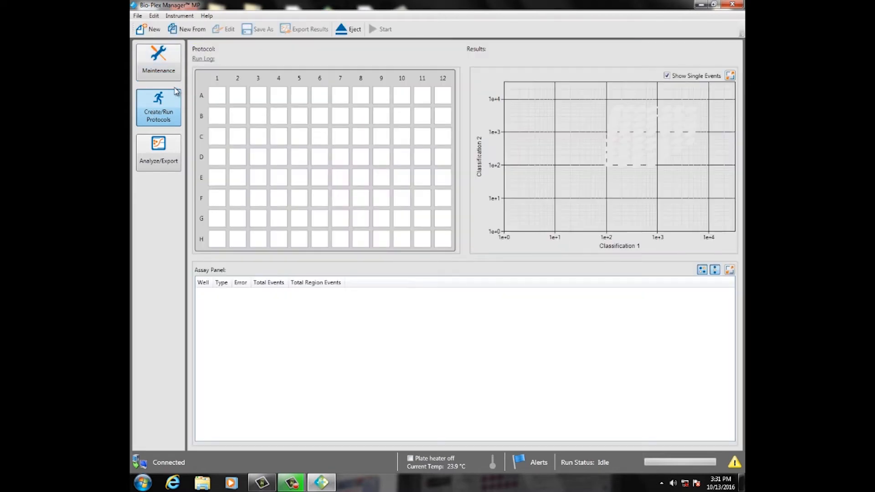
left_click(147, 29)
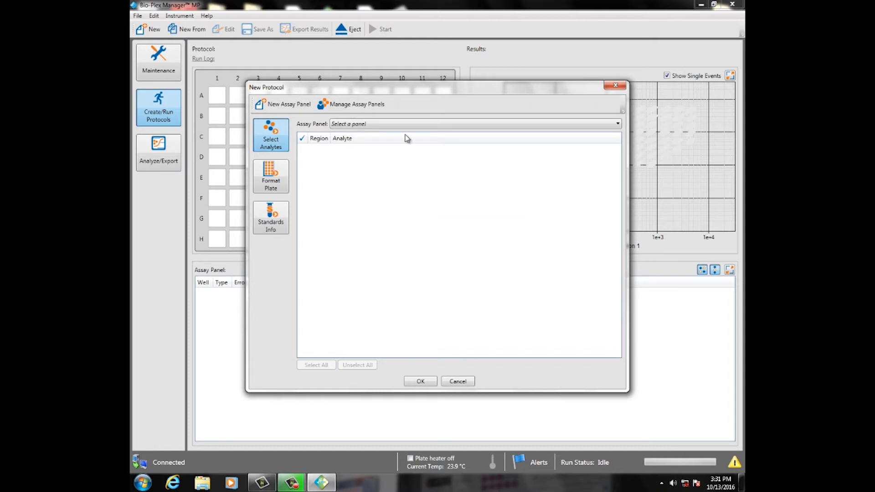
mouse_move(617, 123)
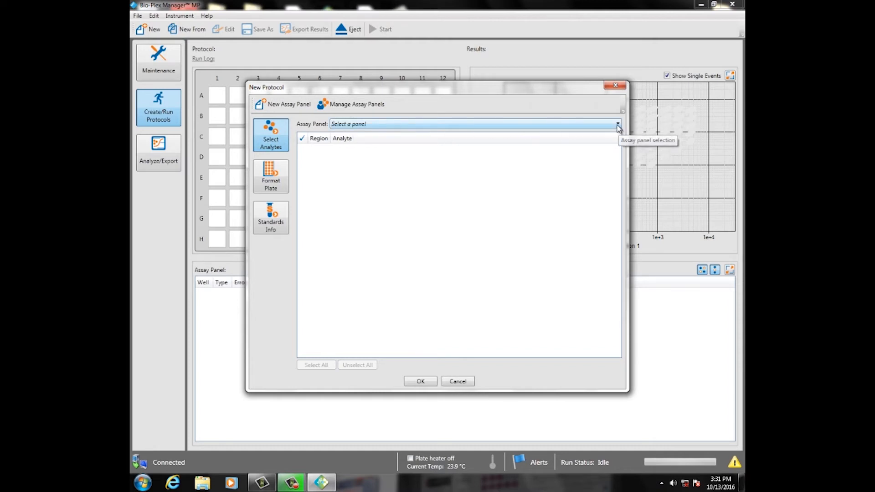
left_click(617, 124)
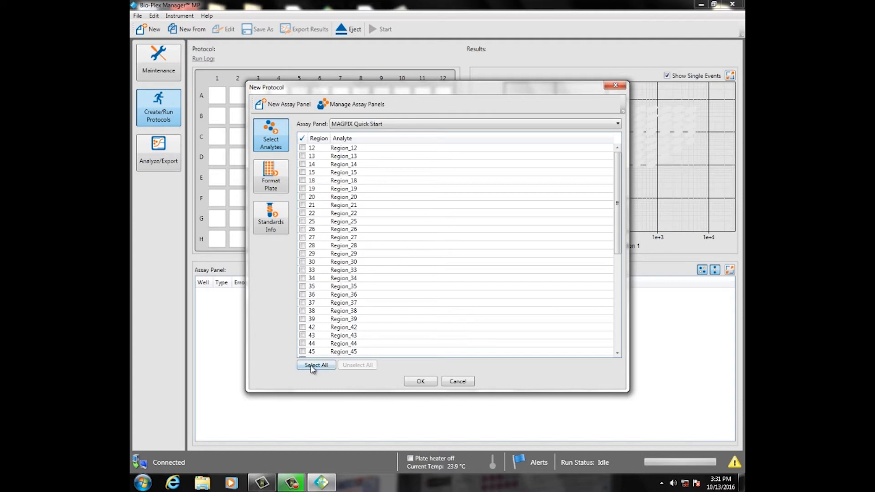
left_click(316, 365)
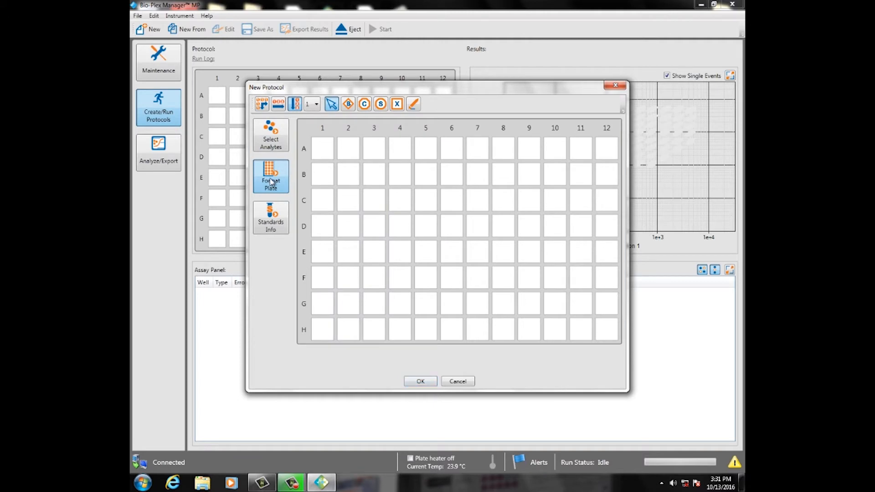
mouse_move(322, 133)
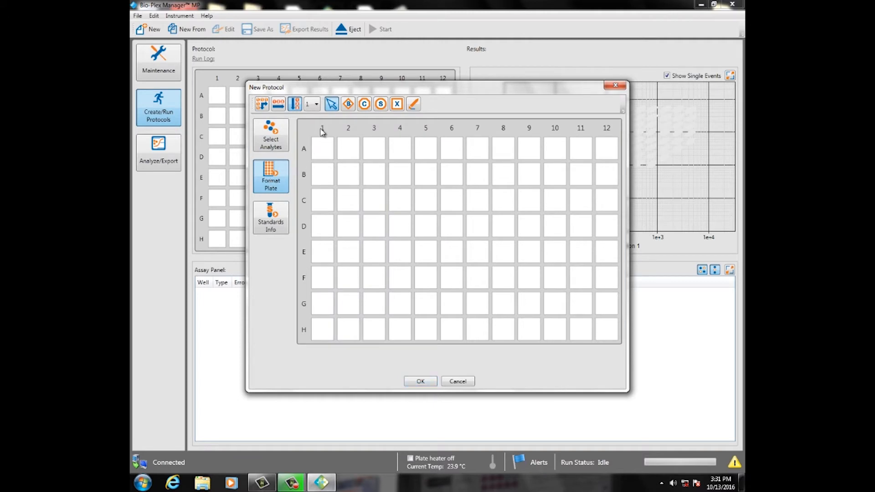
- Lay out wells A1–E1 as unknown samples X1–X5 on the plate
left_click(323, 147)
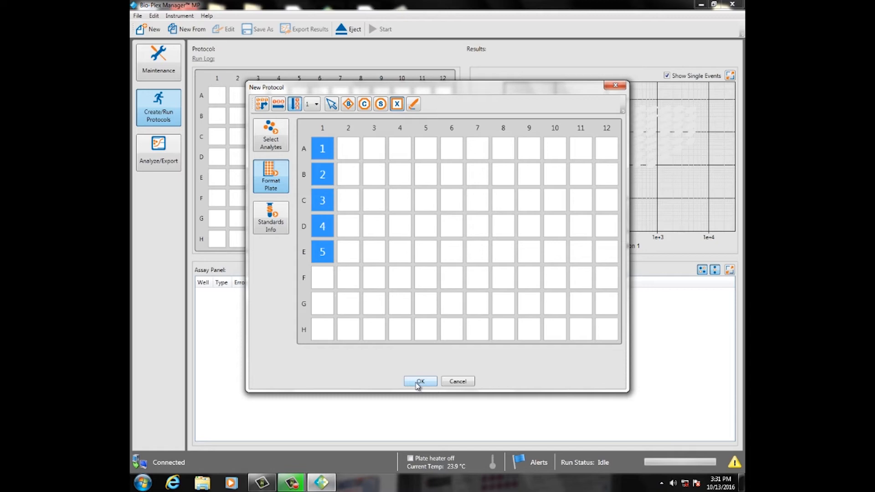
left_click(420, 381)
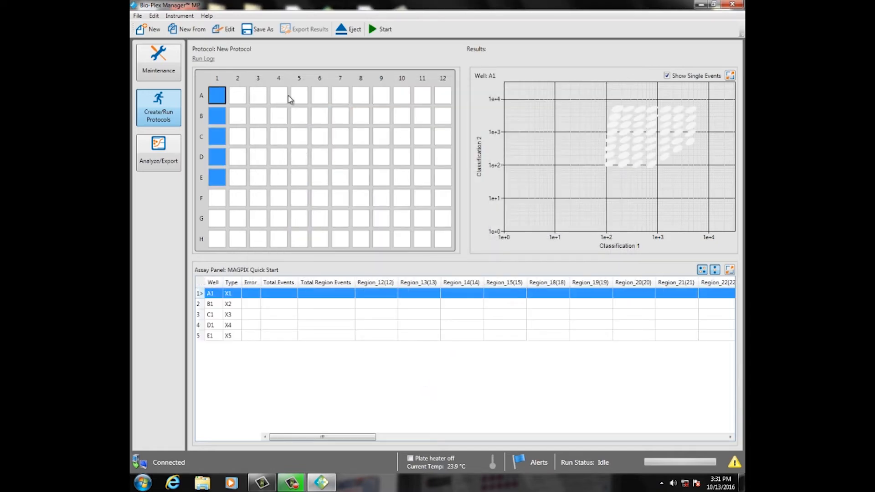
- Save the protocol under the name 'DI water test'
left_click(263, 30)
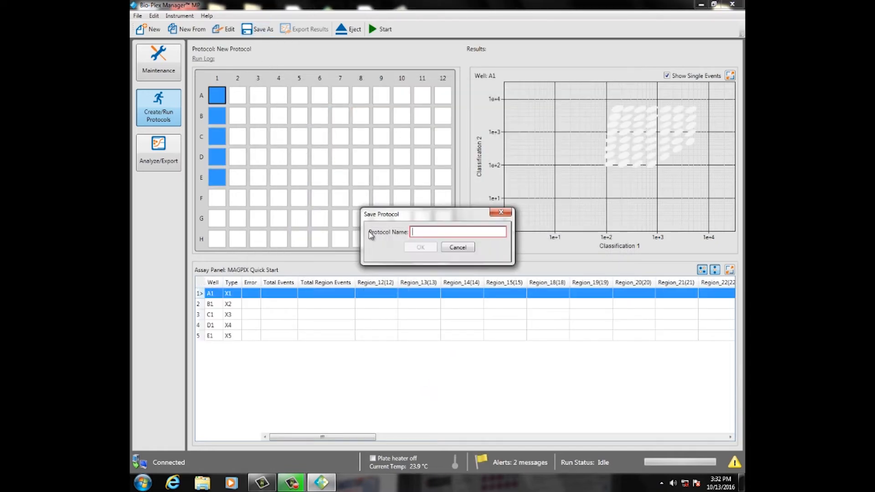
type("DI wat")
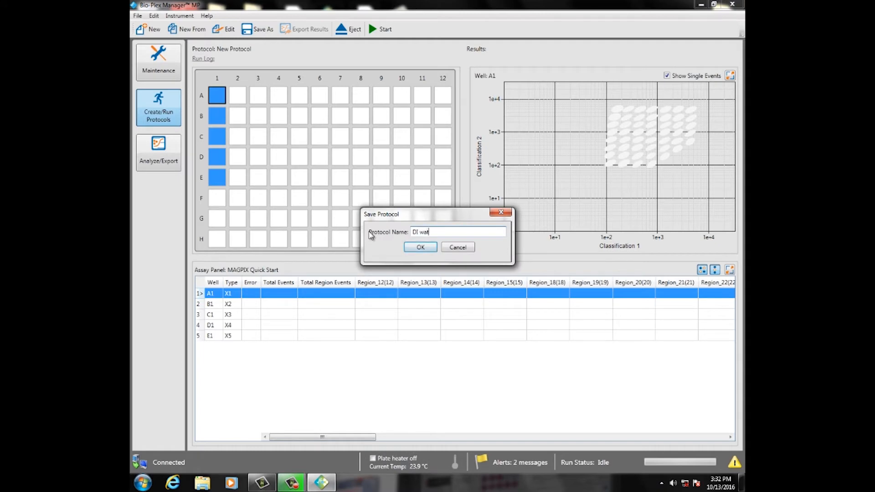
type("er test")
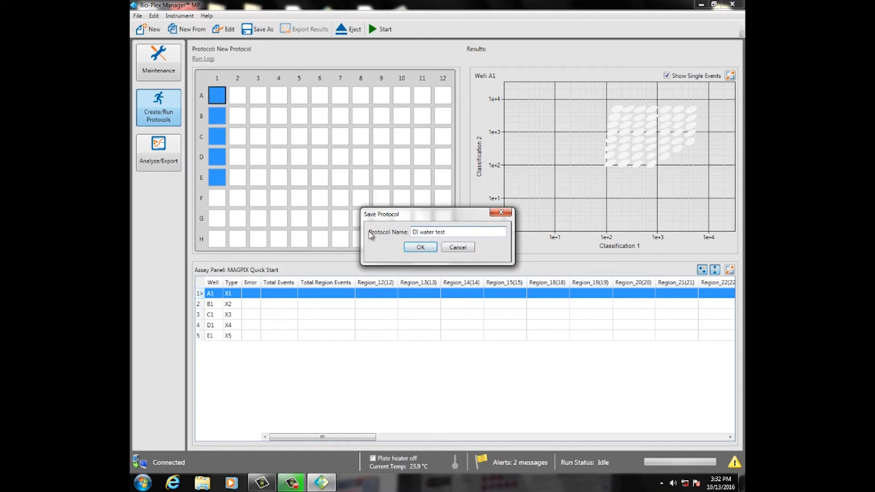
left_click(420, 247)
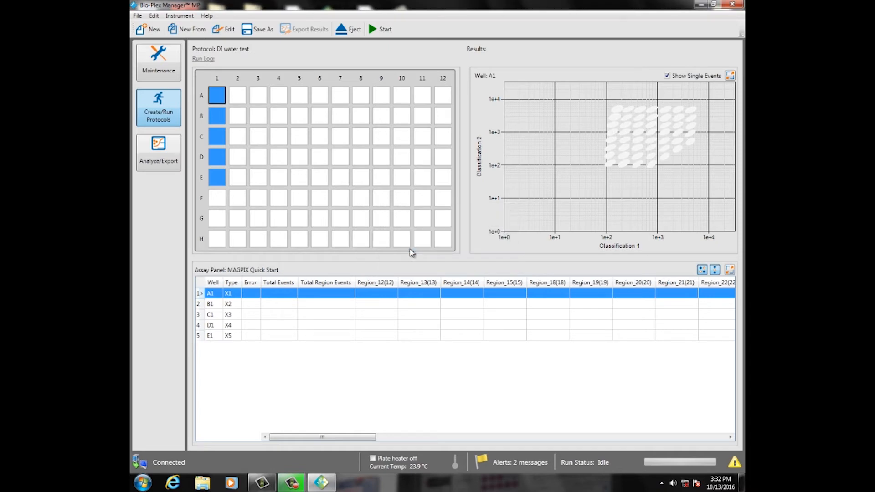
mouse_move(407, 251)
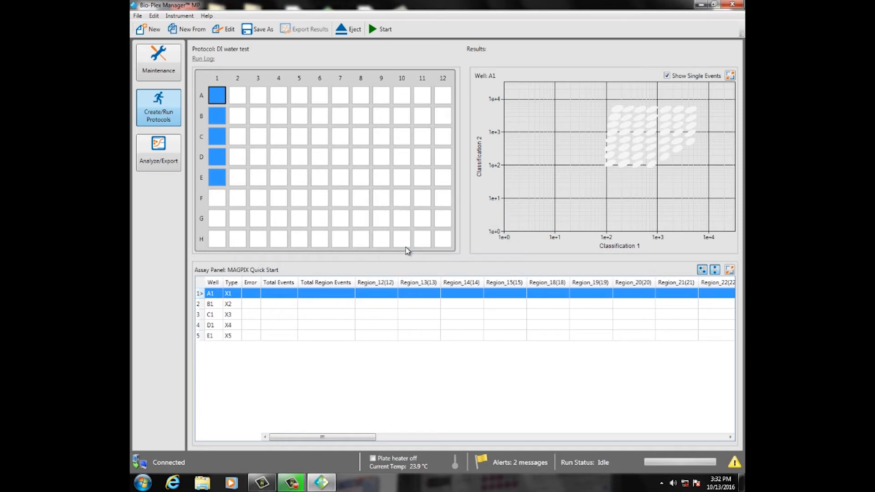
mouse_move(383, 29)
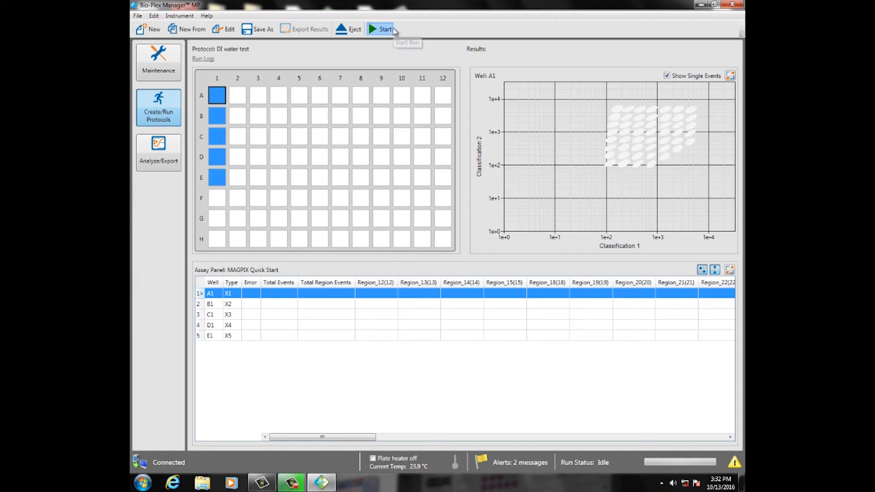
- Start the run without recalibrating and enter result name 'DI Water Test 1'
left_click(383, 29)
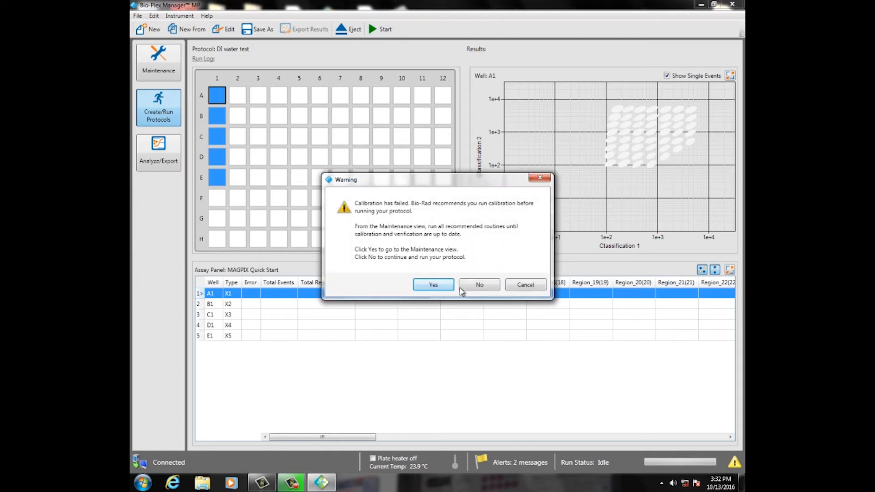
mouse_move(479, 284)
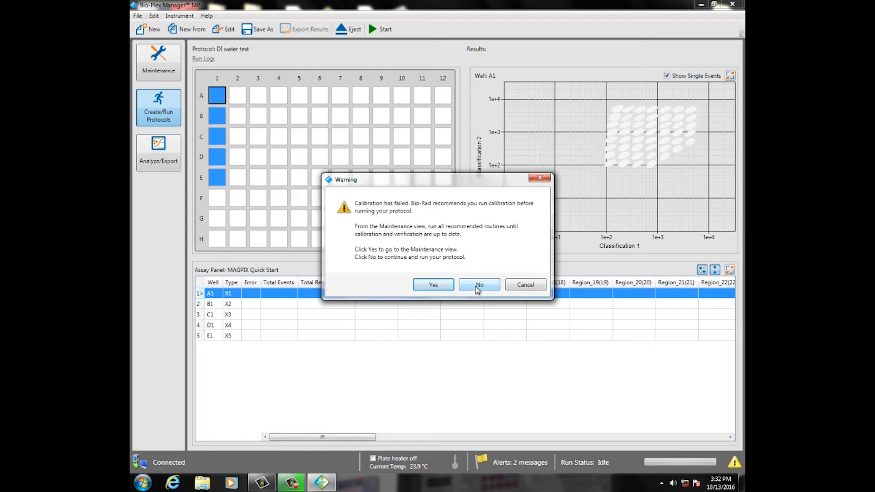
left_click(479, 285)
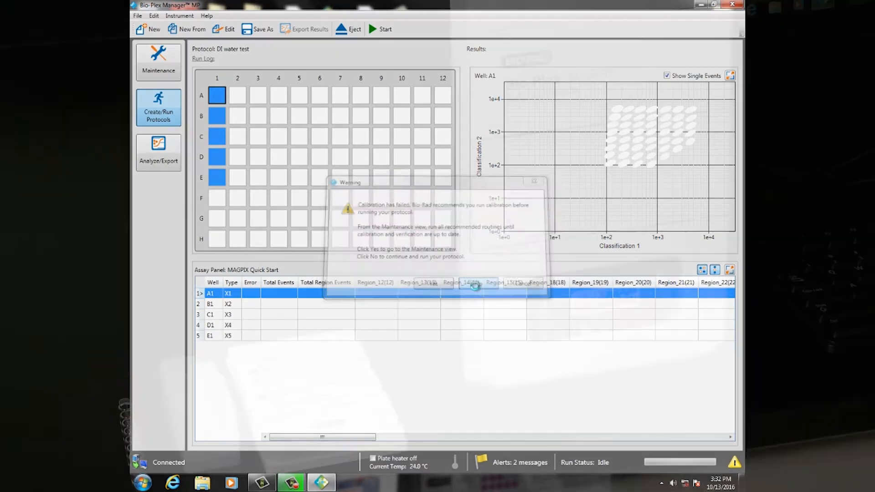
left_click(474, 286)
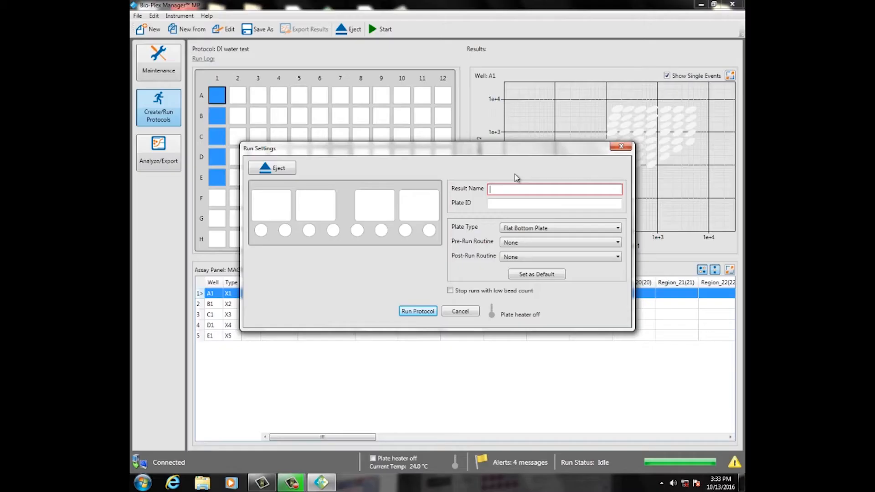
type("DI")
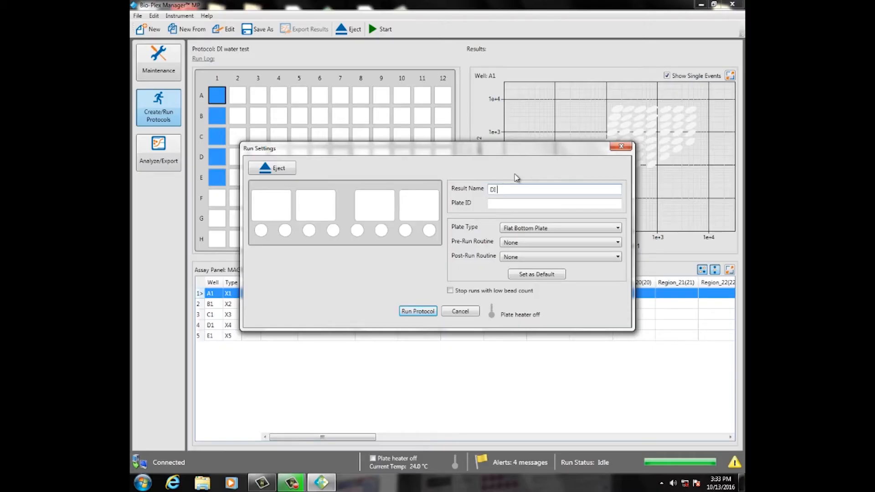
type("Water Test")
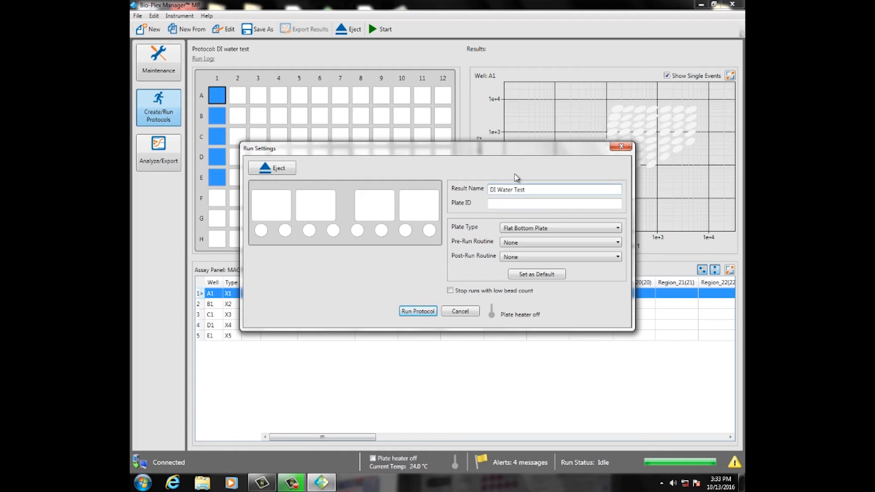
type("1")
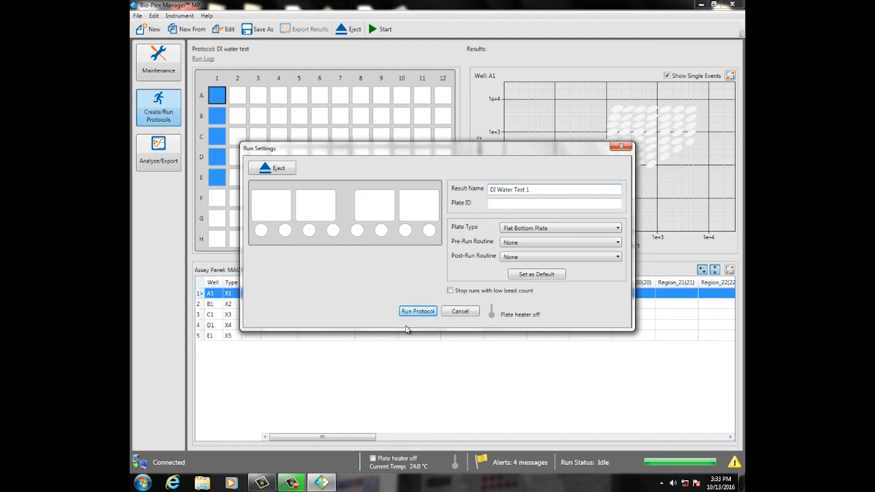
mouse_move(417, 310)
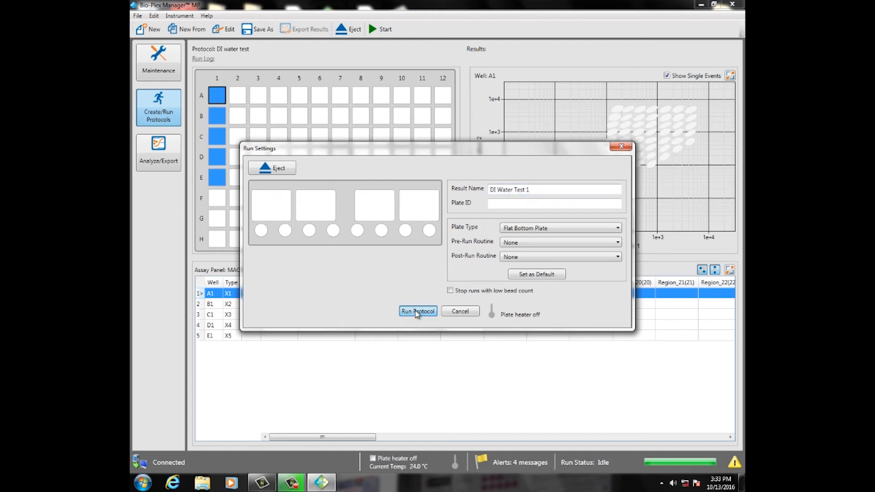
- Run DI Water Test 1 and dismiss the severe clog warning for wells A1–C1
left_click(418, 311)
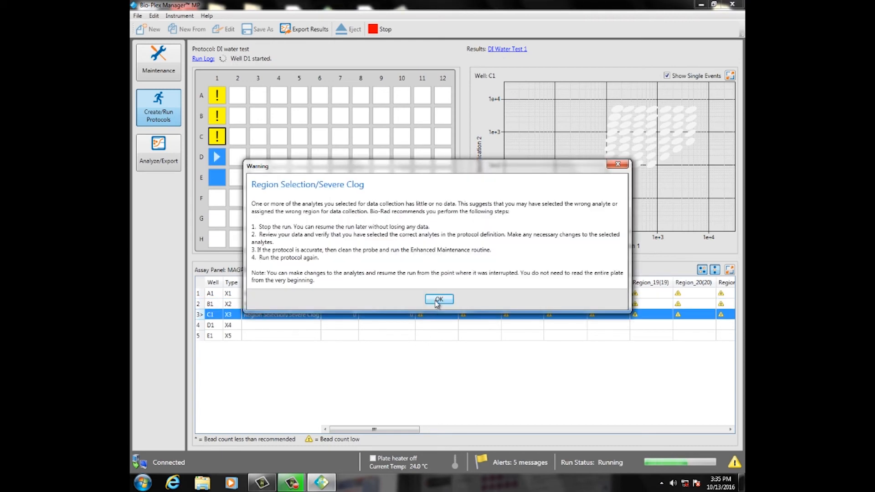
left_click(438, 300)
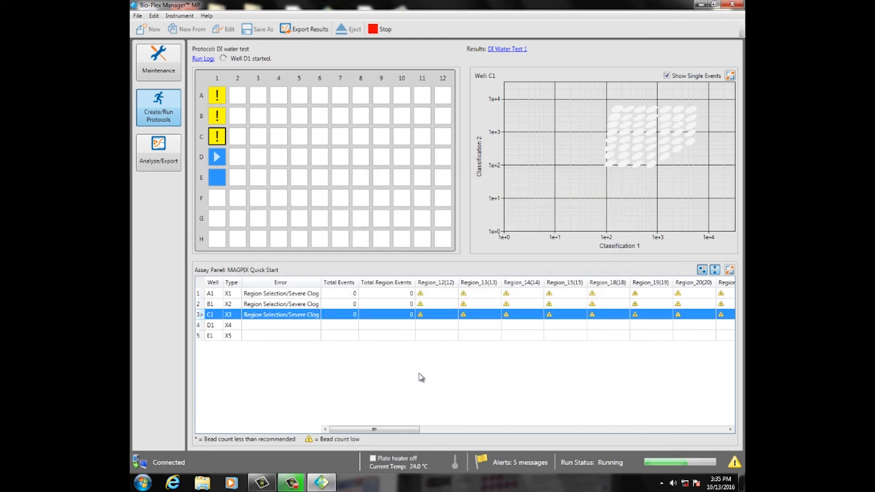